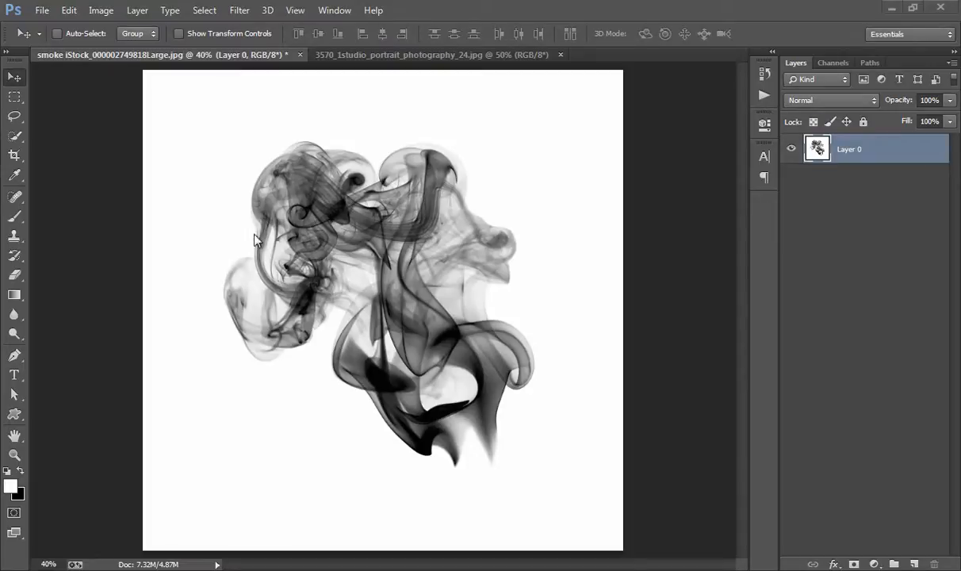
{"action": "mouse_move", "coordinate": [409, 205]}
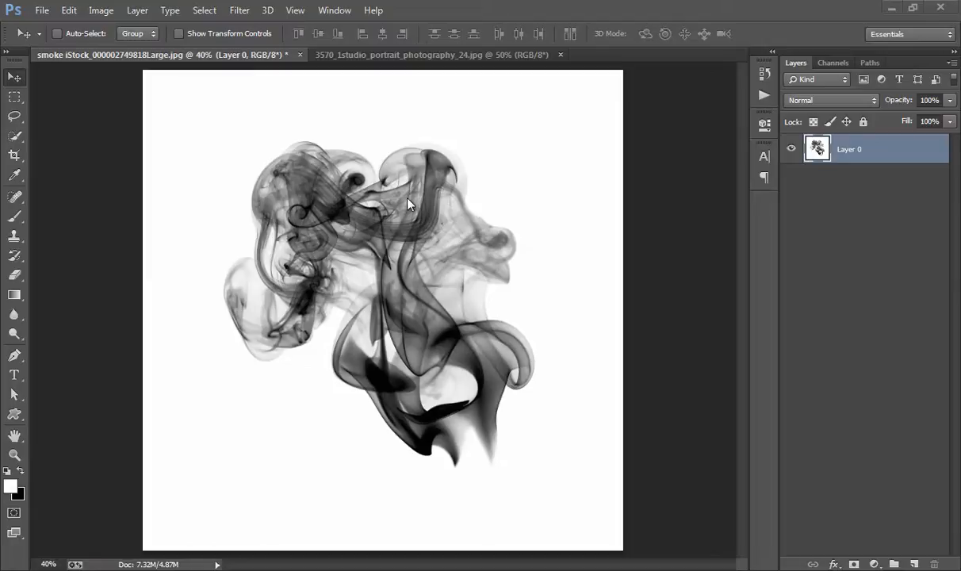
{"action": "mouse_move", "coordinate": [587, 123]}
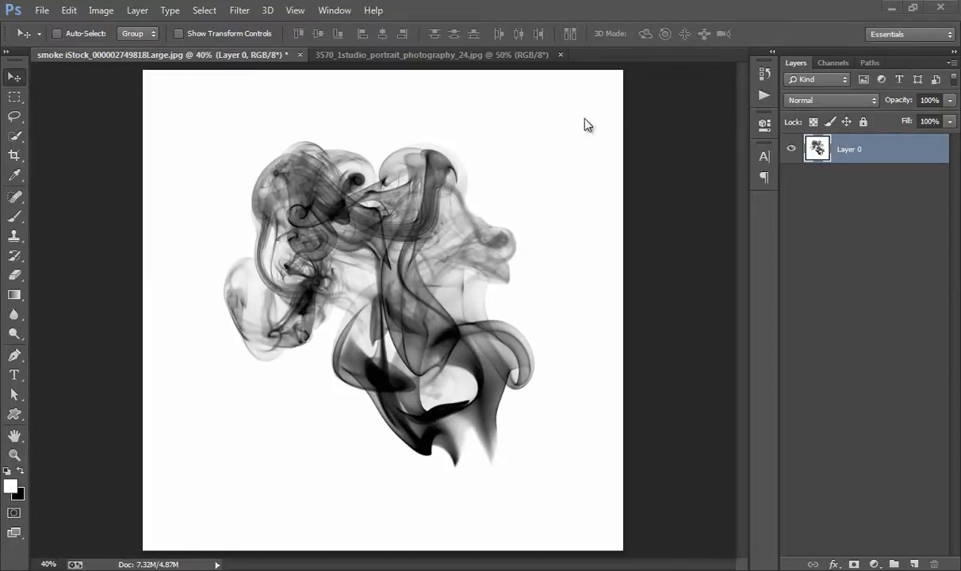
{"action": "mouse_move", "coordinate": [622, 325]}
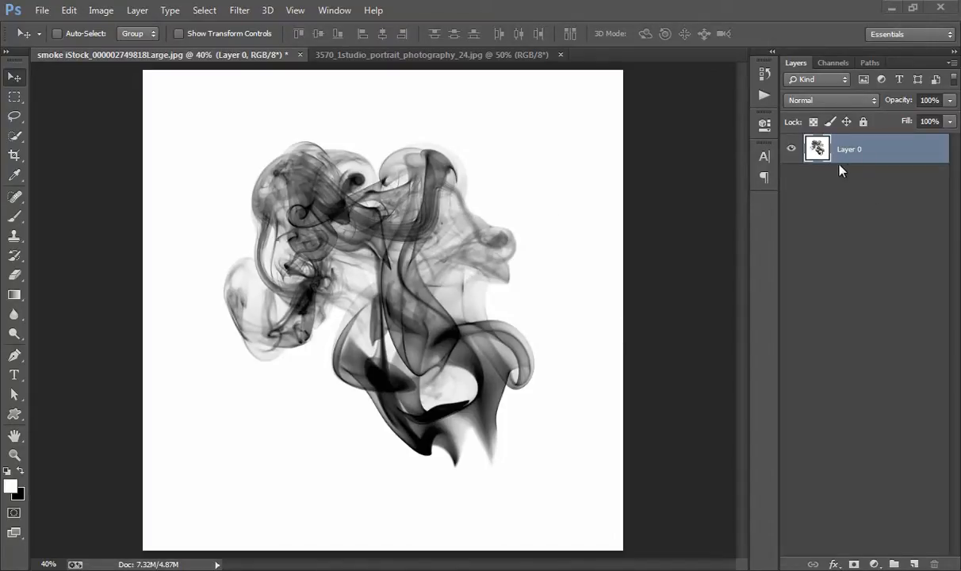
{"action": "mouse_move", "coordinate": [830, 158]}
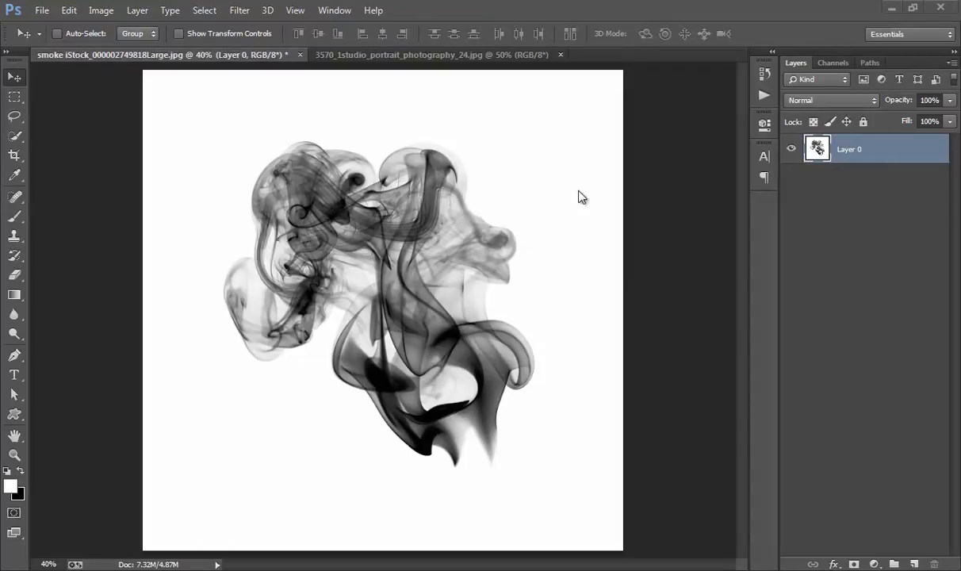
{"action": "mouse_move", "coordinate": [397, 247]}
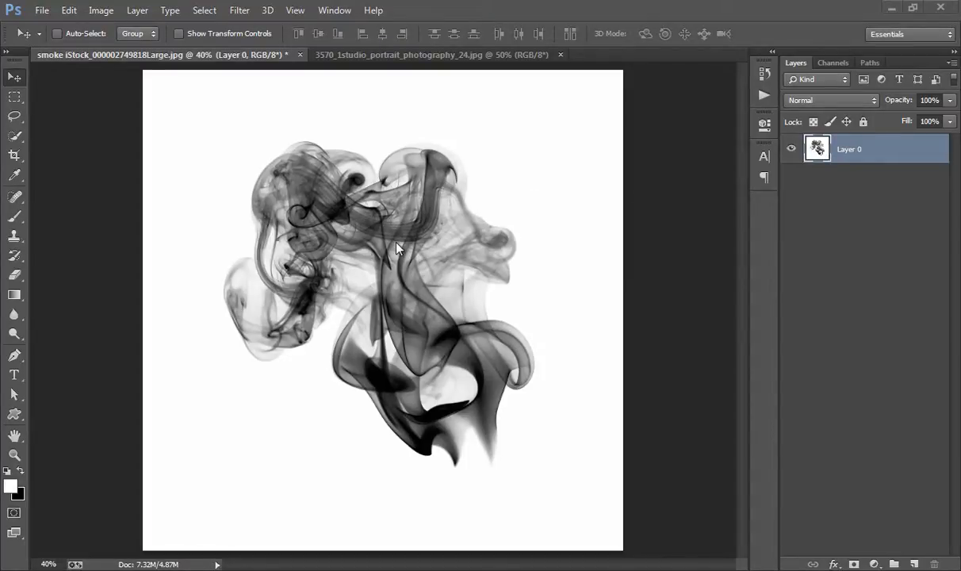
{"action": "mouse_move", "coordinate": [350, 232]}
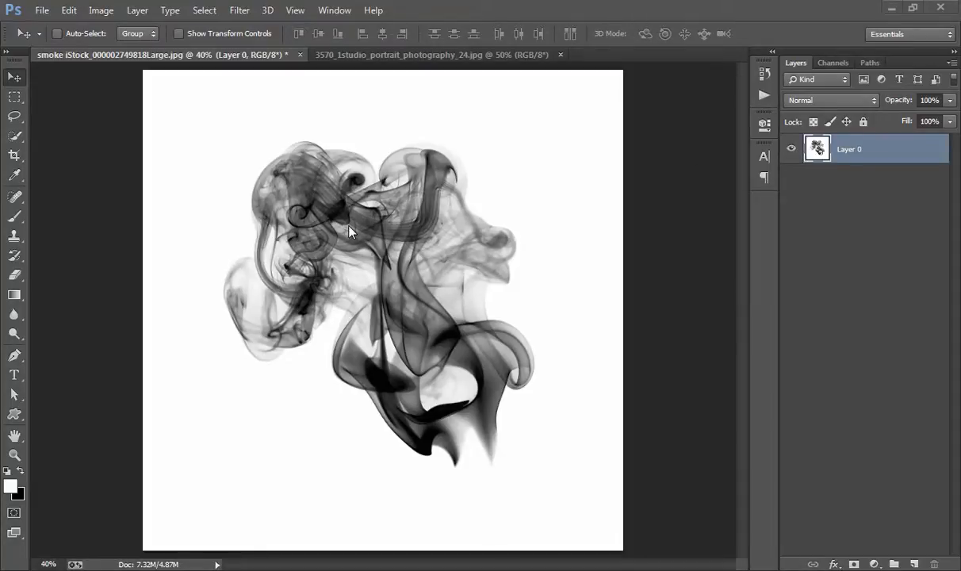
{"action": "mouse_move", "coordinate": [241, 105]}
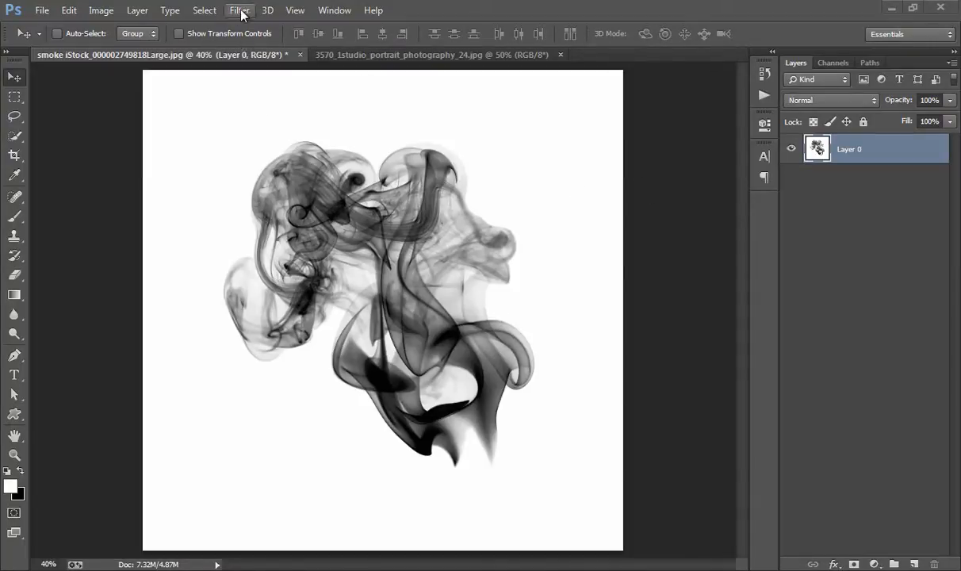
Step: Use Color Range on the dark smoke, sweeping fuzziness down to 0 and back to about 130, then confirm
{"action": "left_click", "coordinate": [203, 9]}
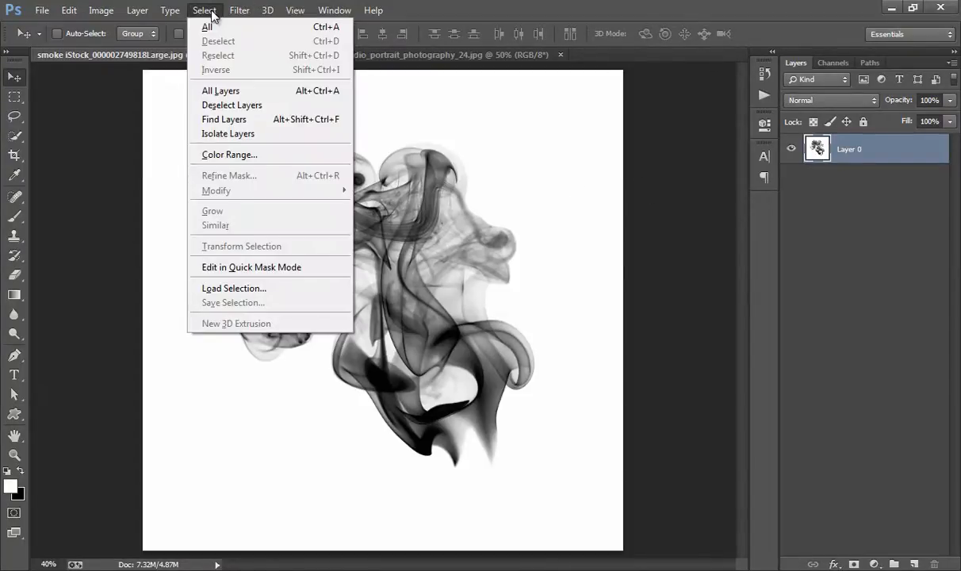
{"action": "left_click", "coordinate": [229, 156]}
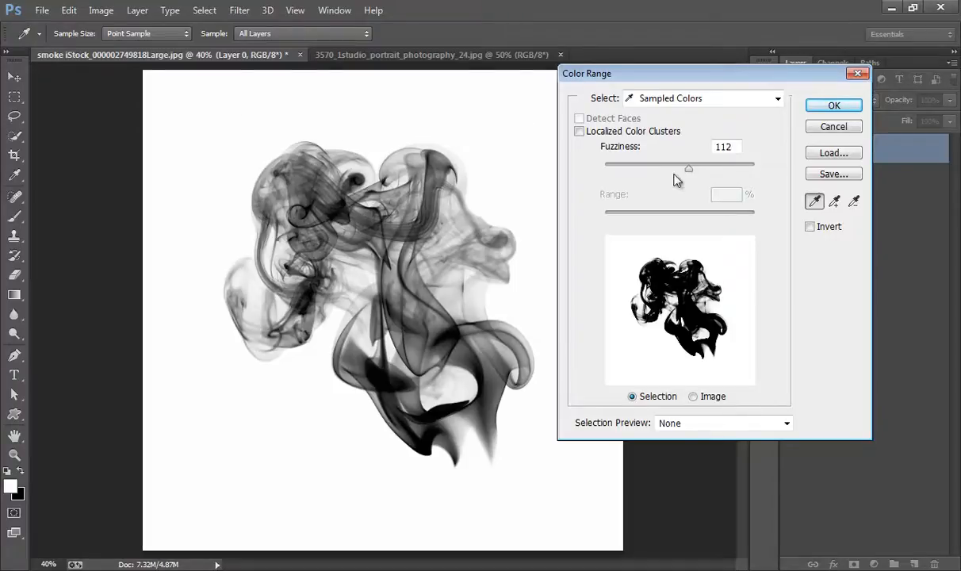
{"action": "left_click_drag", "start_coordinate": [688, 168], "coordinate": [714, 168]}
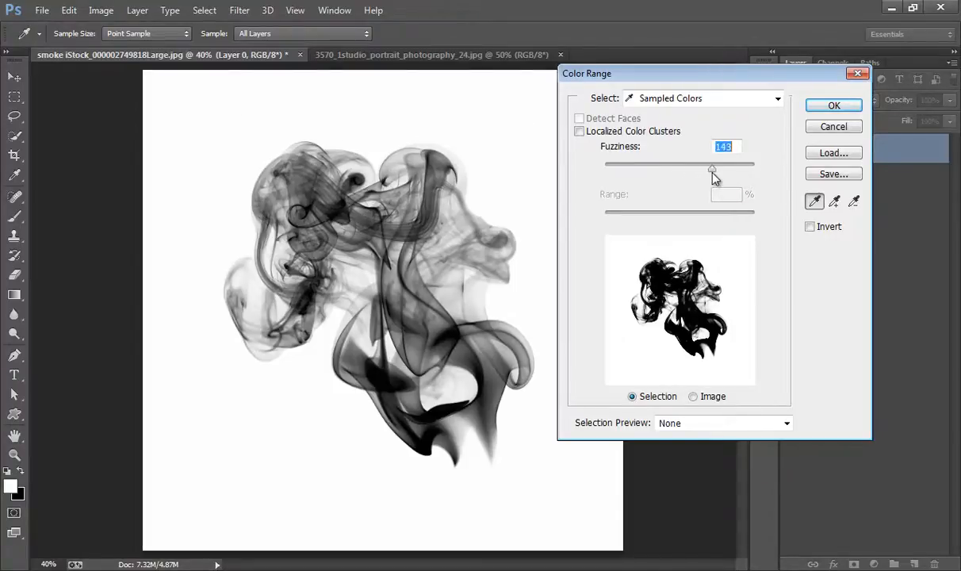
{"action": "left_click_drag", "start_coordinate": [712, 166], "coordinate": [606, 169]}
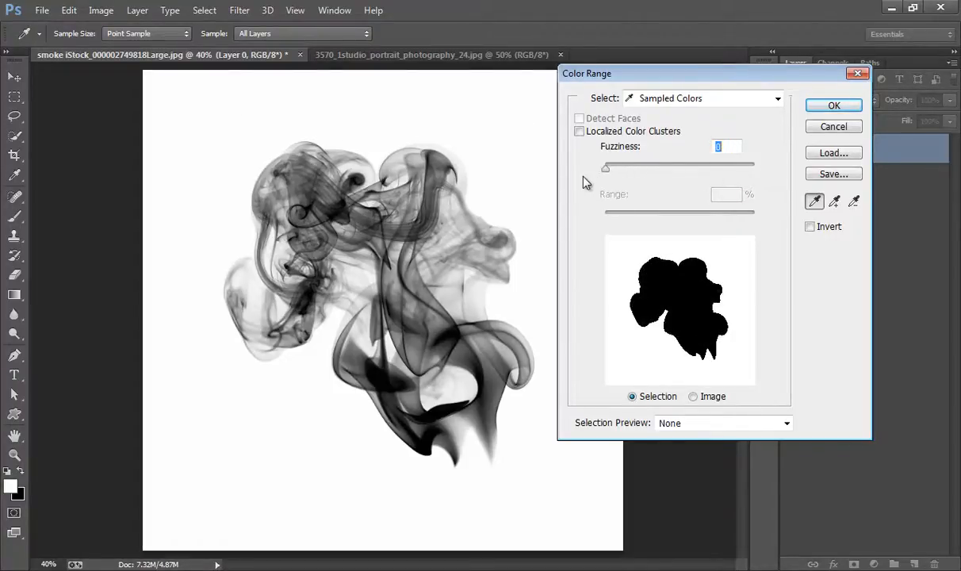
{"action": "left_click_drag", "start_coordinate": [606, 168], "coordinate": [697, 168]}
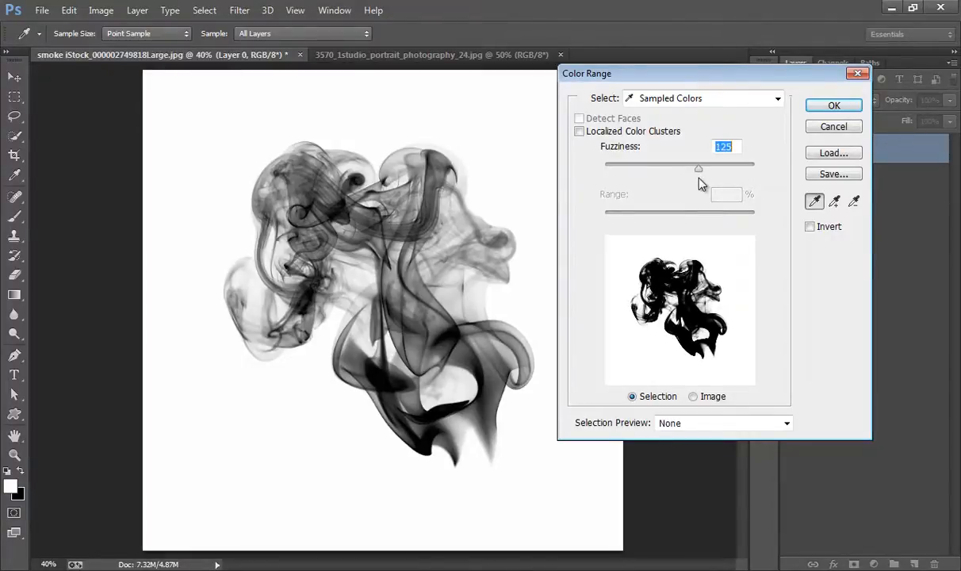
{"action": "left_click_drag", "start_coordinate": [698, 168], "coordinate": [702, 168]}
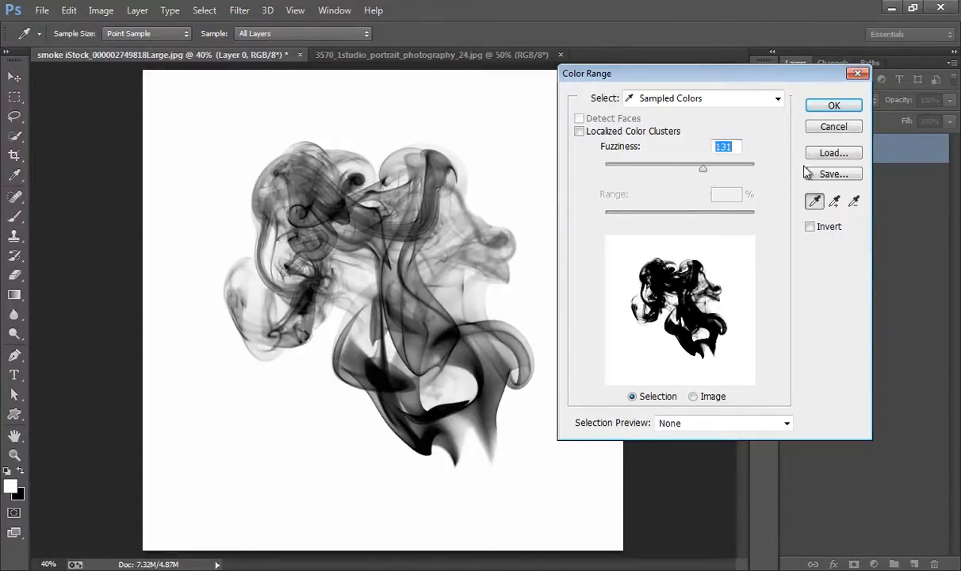
{"action": "left_click", "coordinate": [833, 104]}
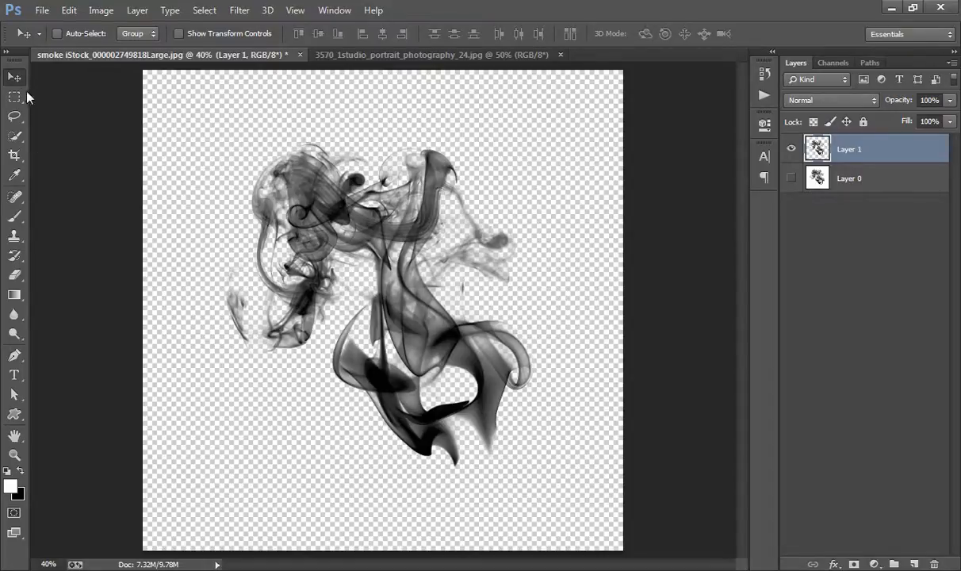
{"action": "mouse_move", "coordinate": [425, 336]}
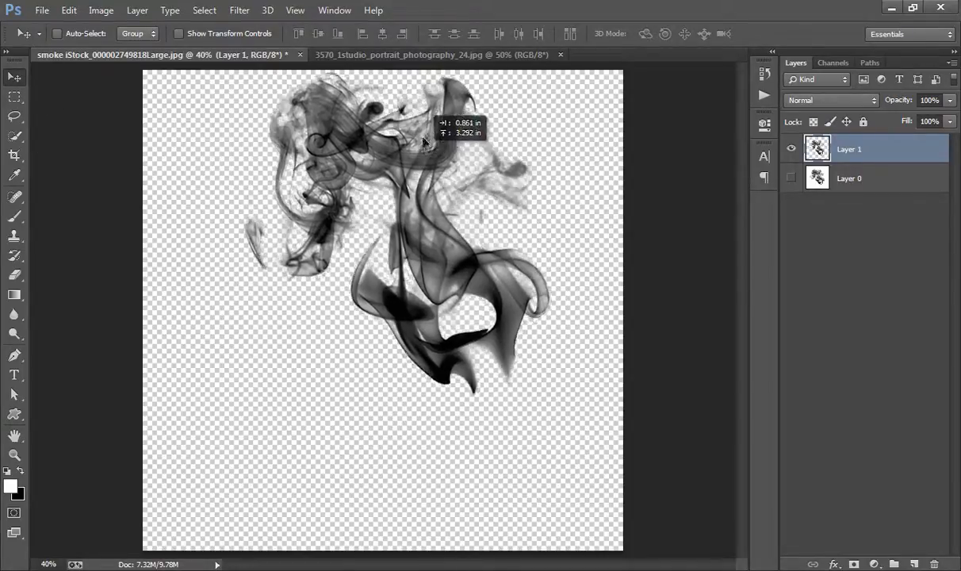
Step: In the portrait document, set the smoke layer to Screen and move it over the man's head and chest
{"action": "left_click", "coordinate": [434, 54]}
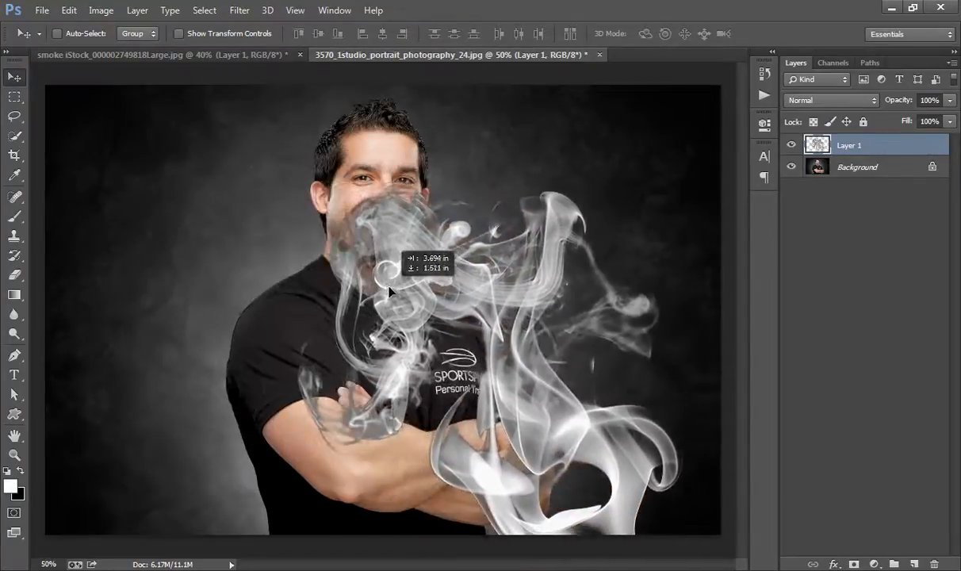
{"action": "left_click", "coordinate": [831, 100]}
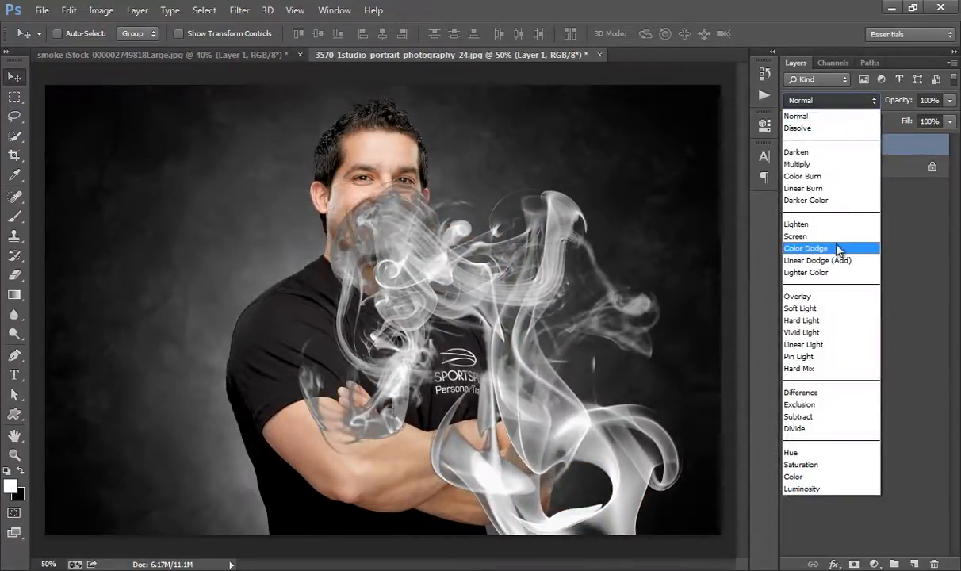
{"action": "left_click", "coordinate": [794, 237]}
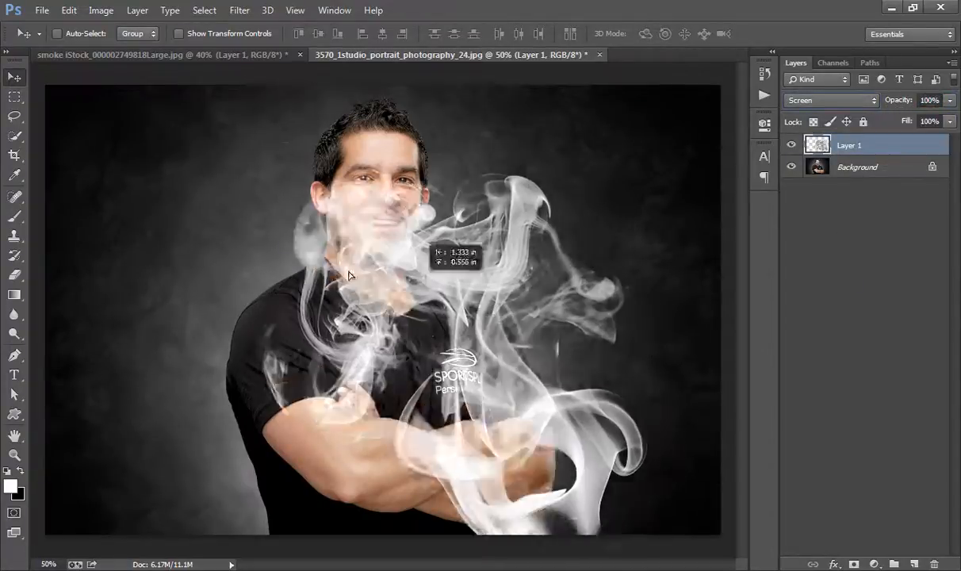
{"action": "left_click_drag", "start_coordinate": [349, 276], "coordinate": [515, 270]}
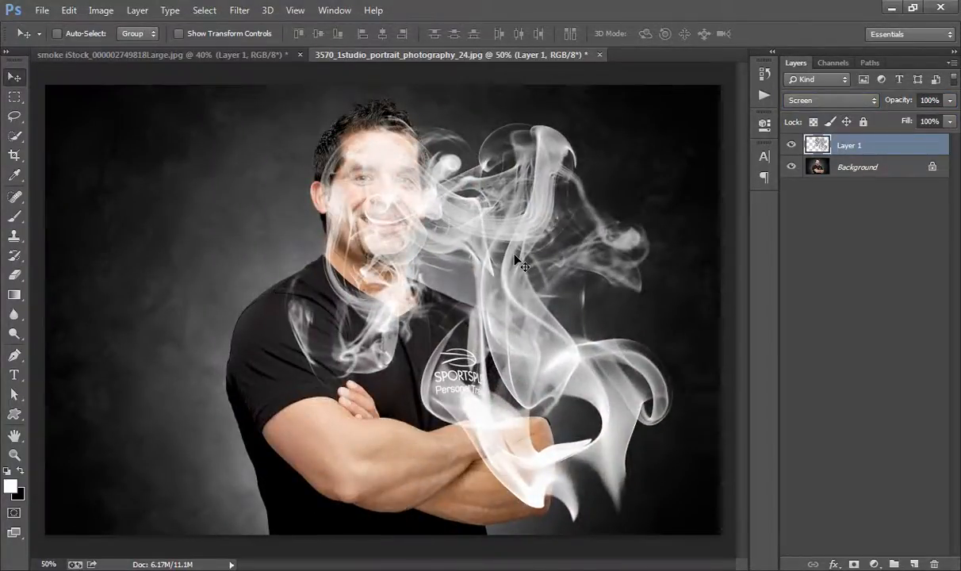
{"action": "left_click", "coordinate": [650, 54]}
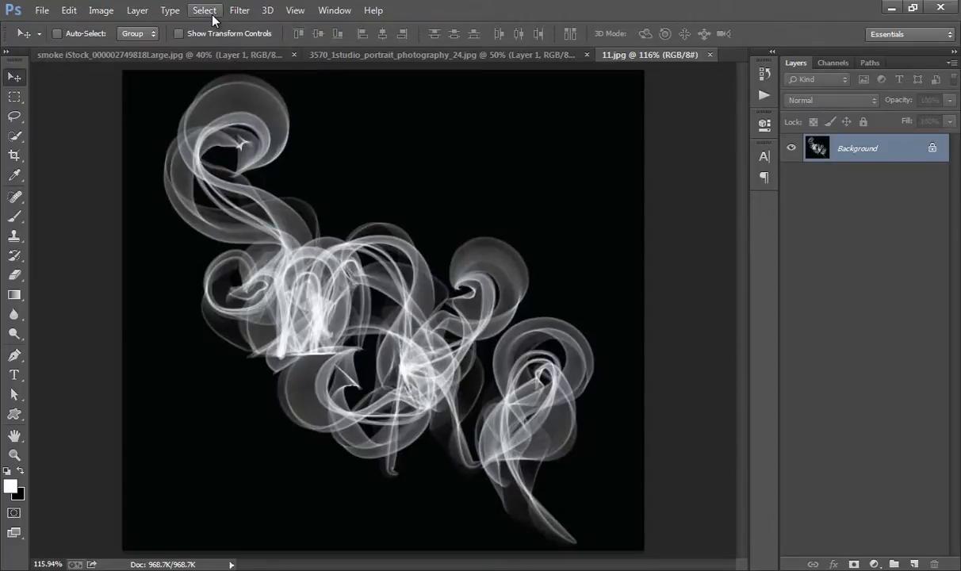
Step: Use Color Range on the white swirls with fuzziness about 130 and confirm the selection
{"action": "left_click", "coordinate": [203, 9]}
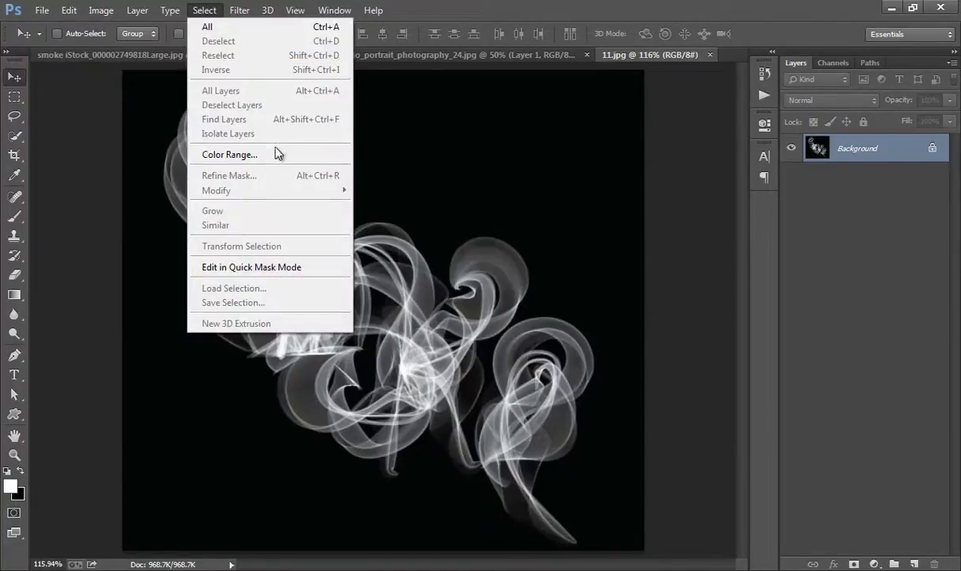
{"action": "left_click", "coordinate": [228, 155]}
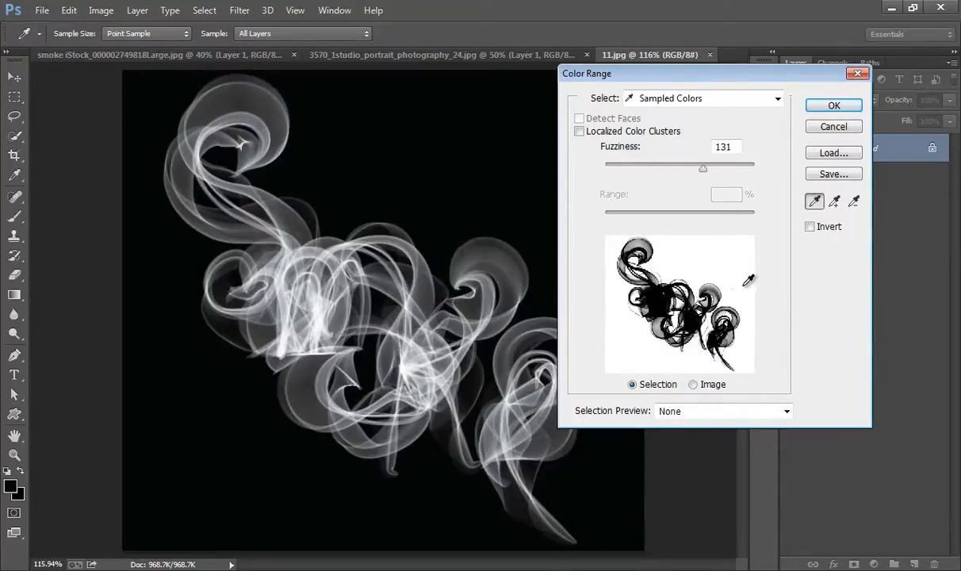
{"action": "left_click_drag", "start_coordinate": [703, 168], "coordinate": [720, 168]}
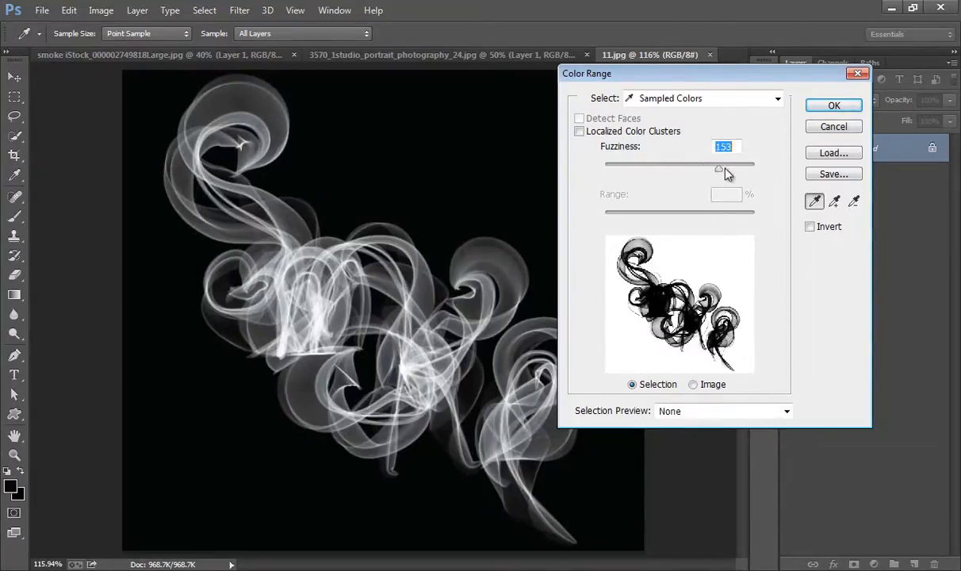
{"action": "left_click_drag", "start_coordinate": [721, 163], "coordinate": [711, 163]}
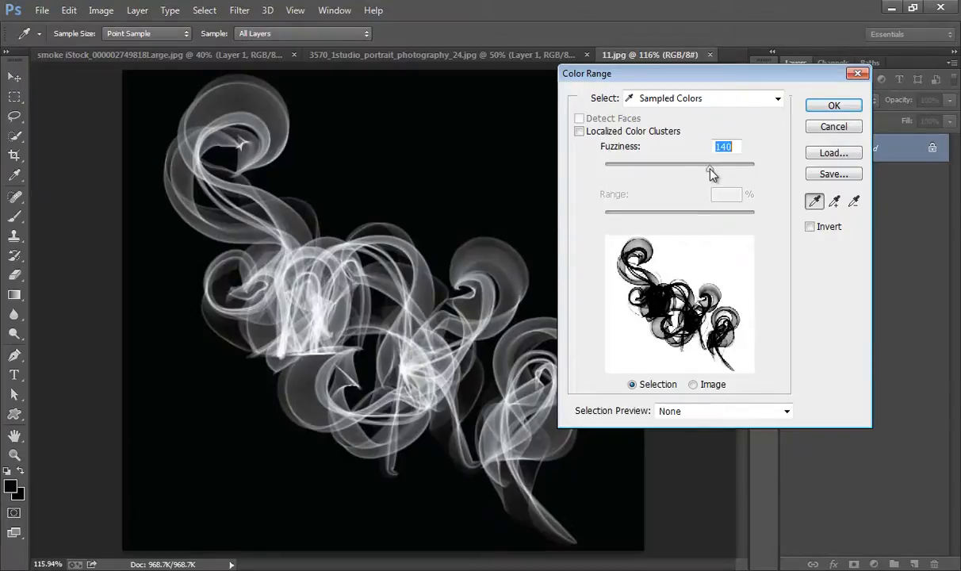
{"action": "left_click_drag", "start_coordinate": [706, 163], "coordinate": [713, 163]}
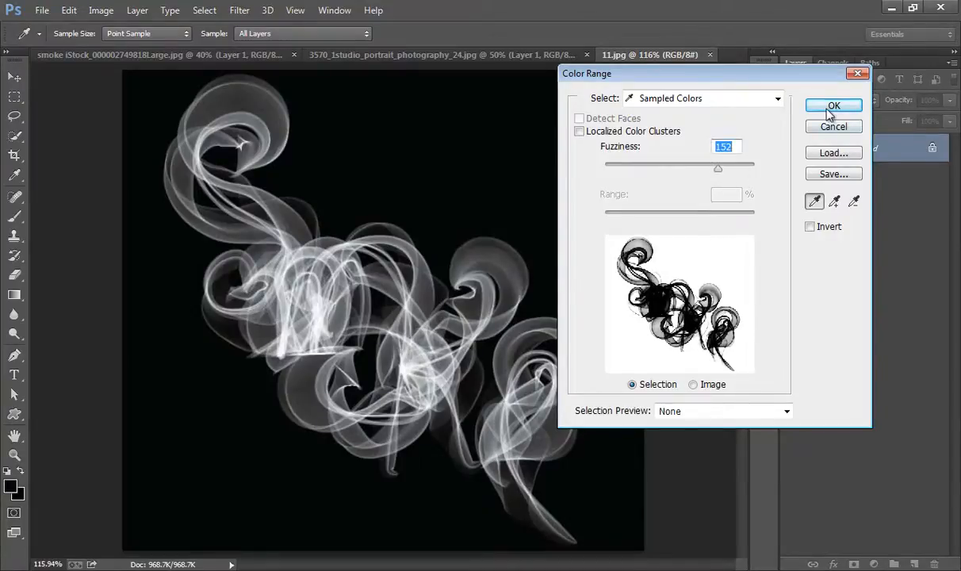
{"action": "left_click", "coordinate": [833, 105]}
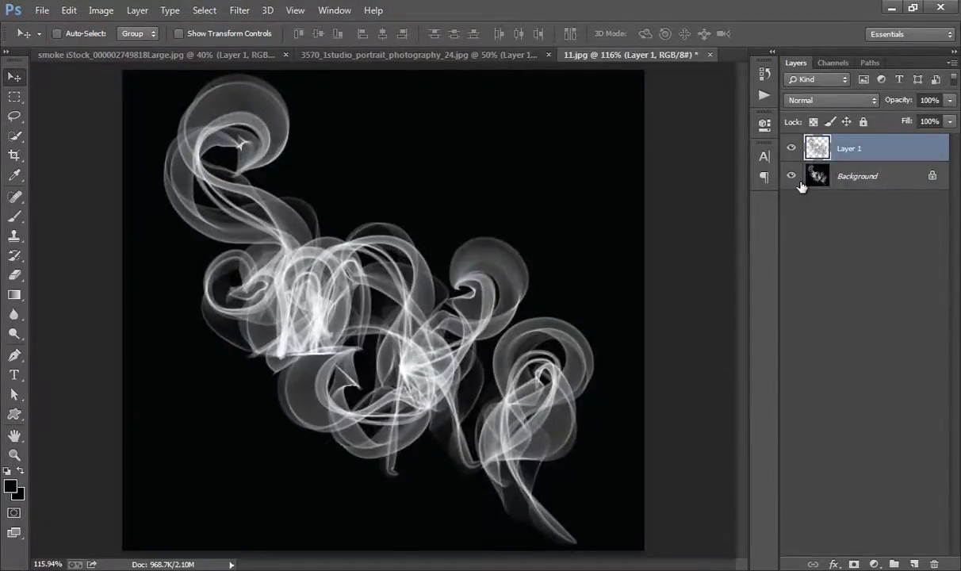
Step: Hide the black Background layer so the swirls sit over transparency
{"action": "left_click", "coordinate": [790, 175]}
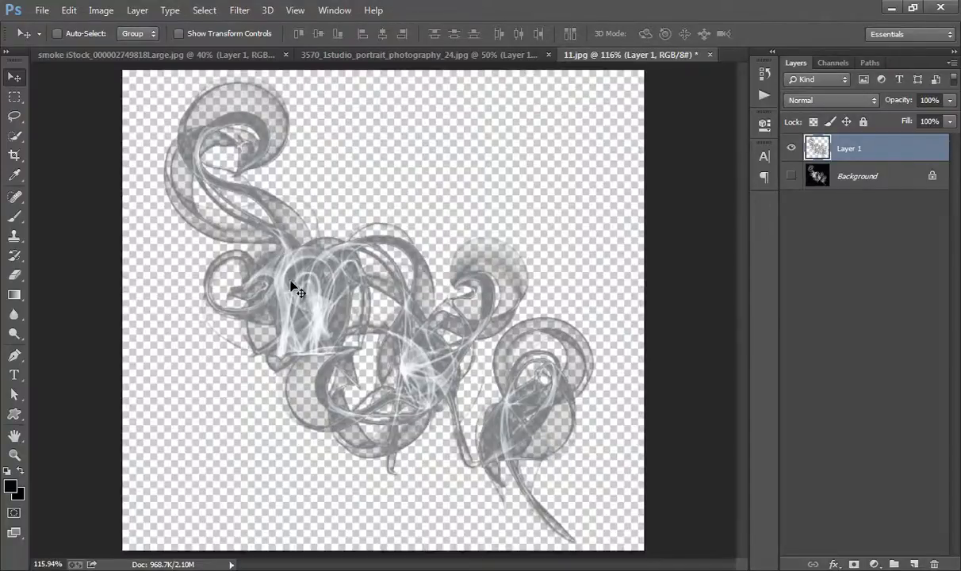
{"action": "mouse_move", "coordinate": [276, 292]}
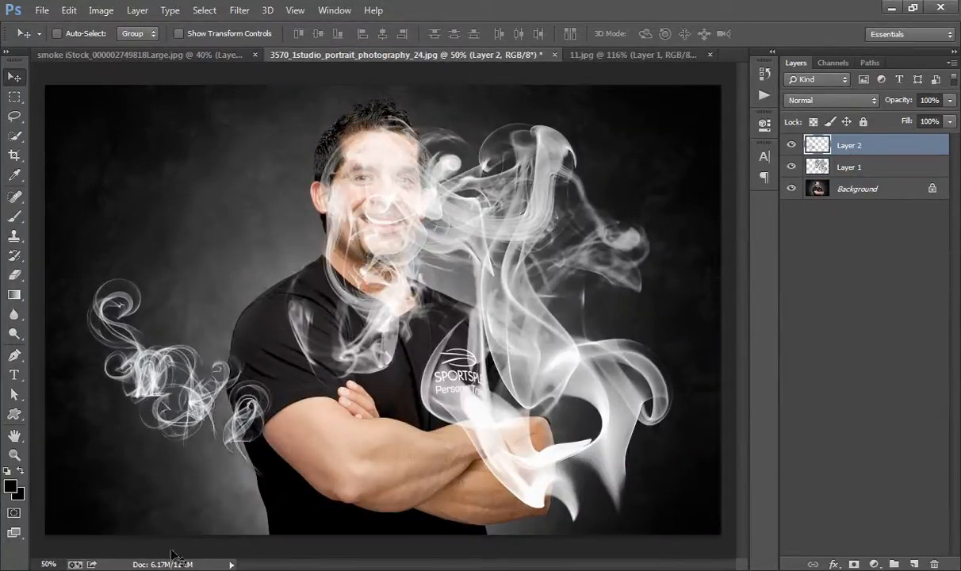
Step: Set the second smoke layer's blend mode to Screen
{"action": "left_click", "coordinate": [831, 100]}
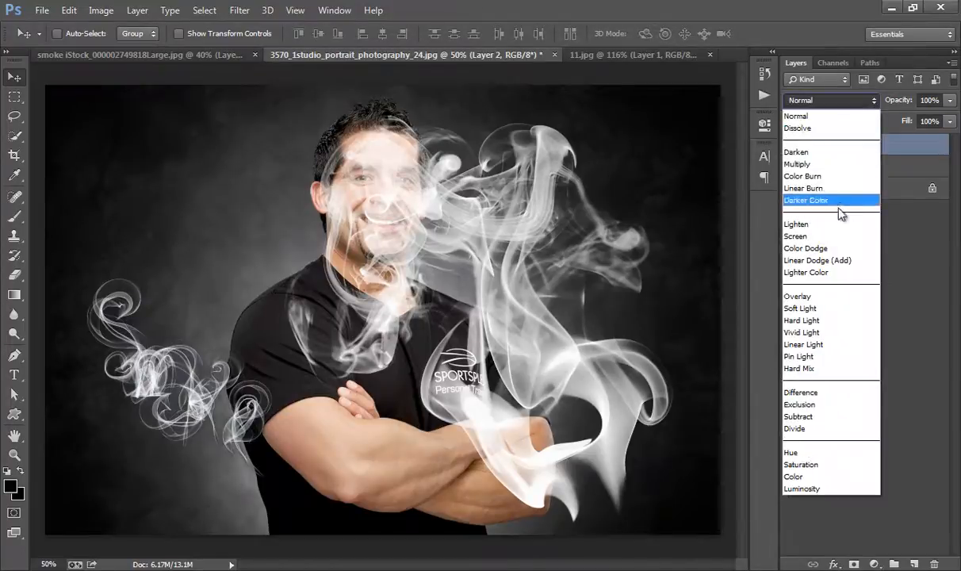
{"action": "left_click", "coordinate": [794, 236]}
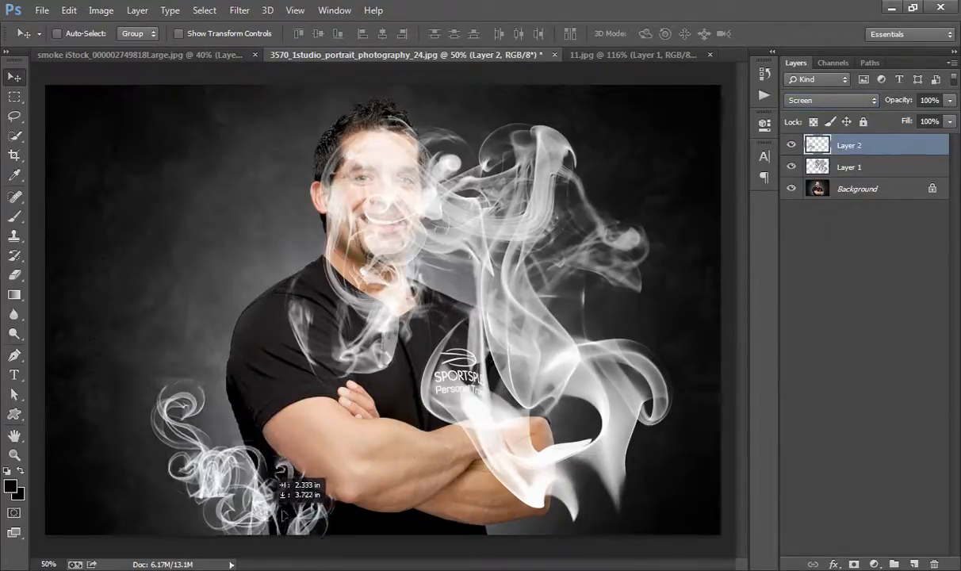